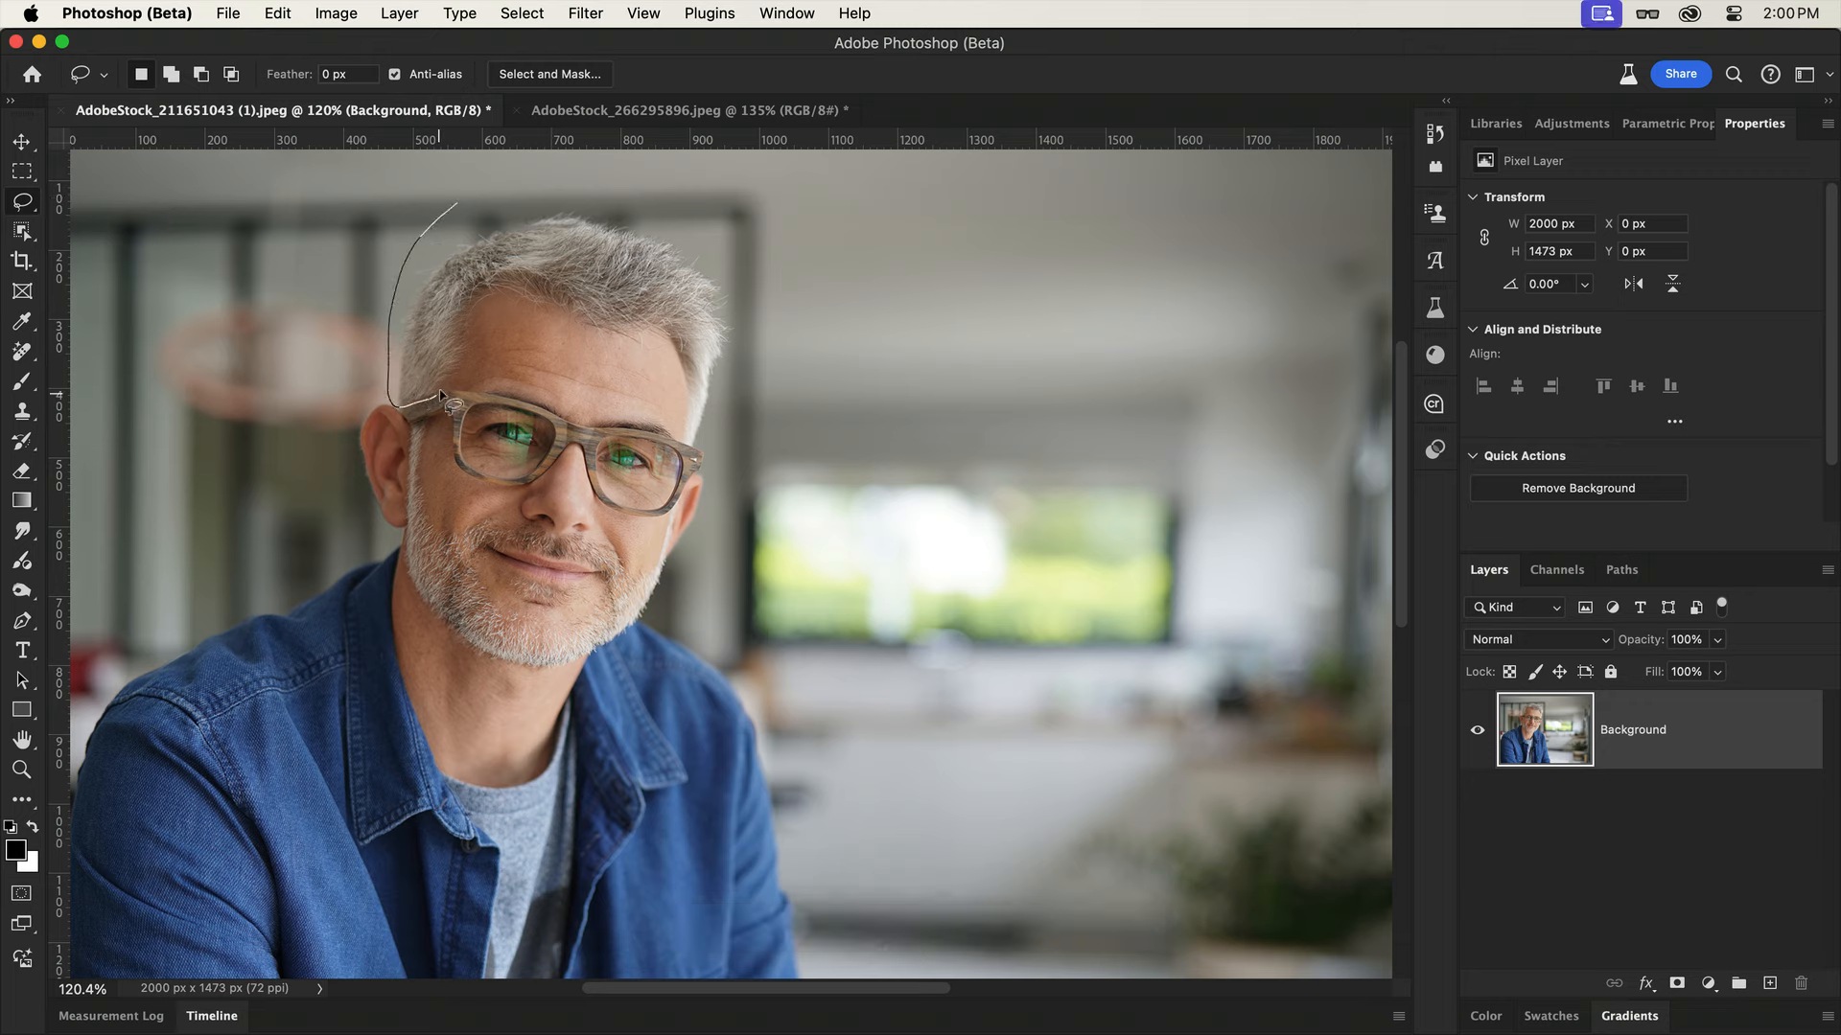
- Lasso around the man's gray hair, excluding his face from the selection
left_click_drag(440, 399, 657, 365)
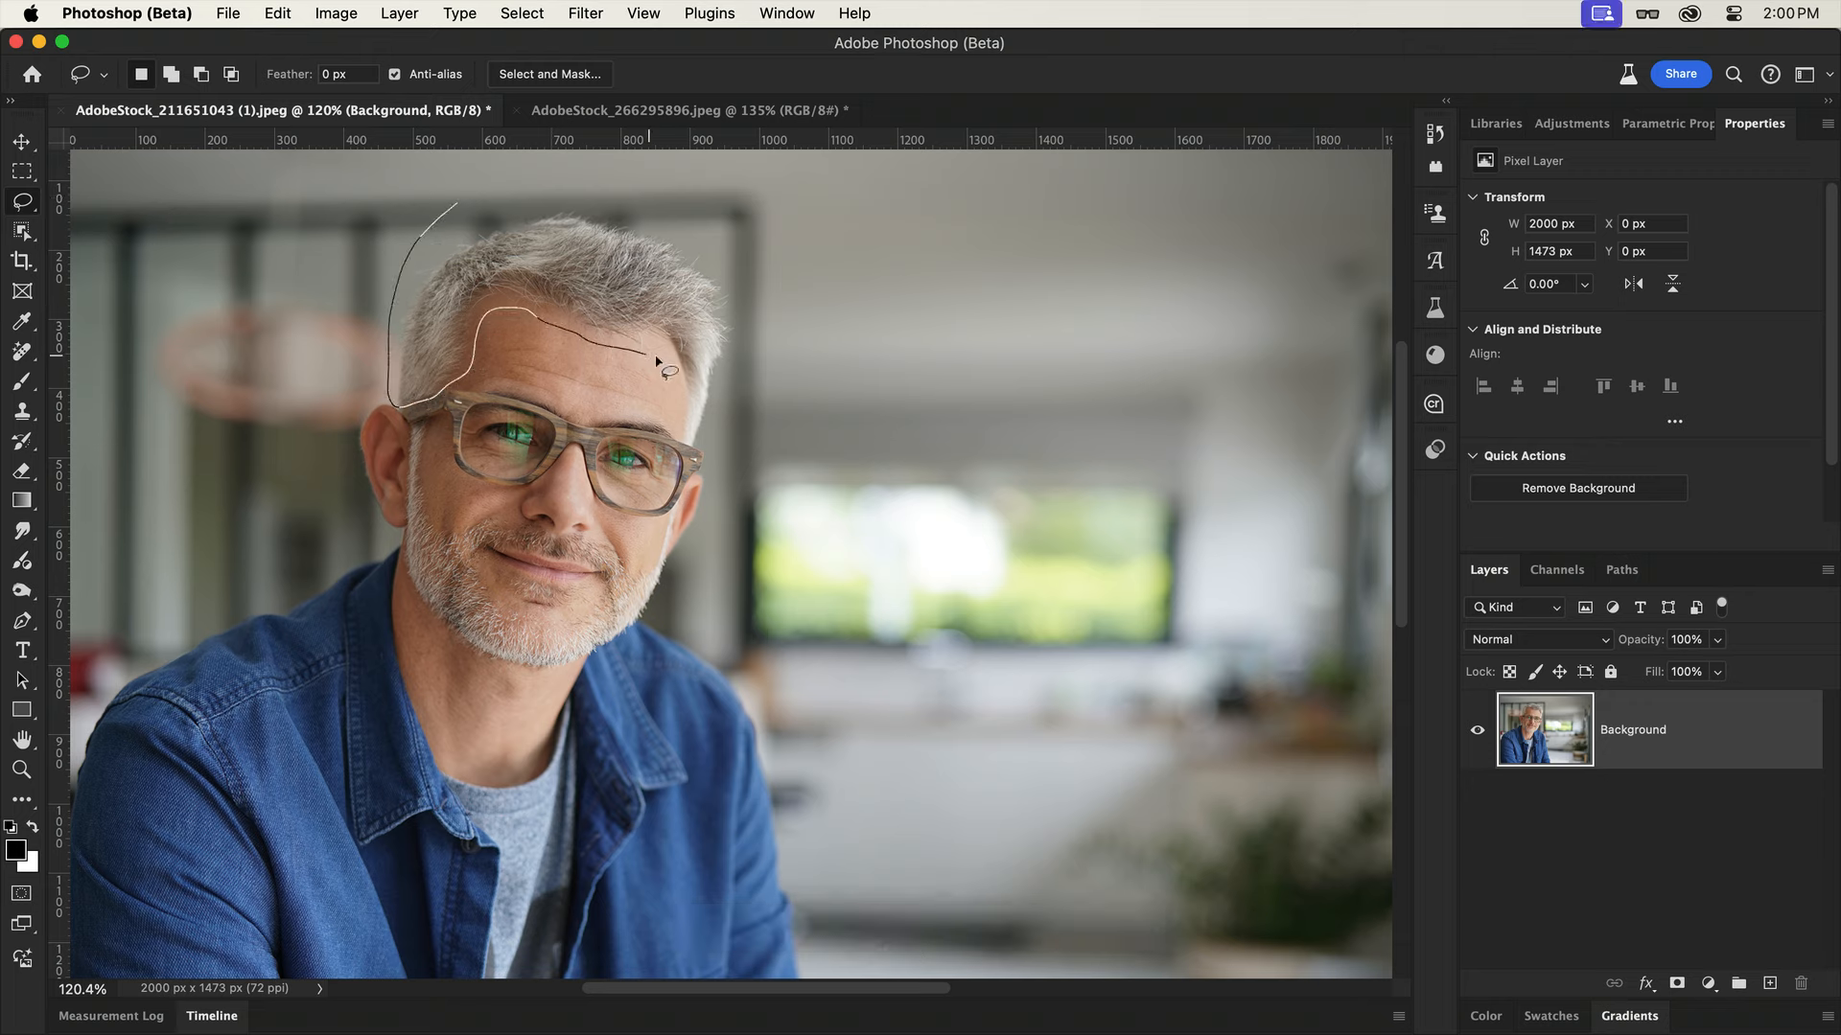
left_click_drag(658, 365, 757, 370)
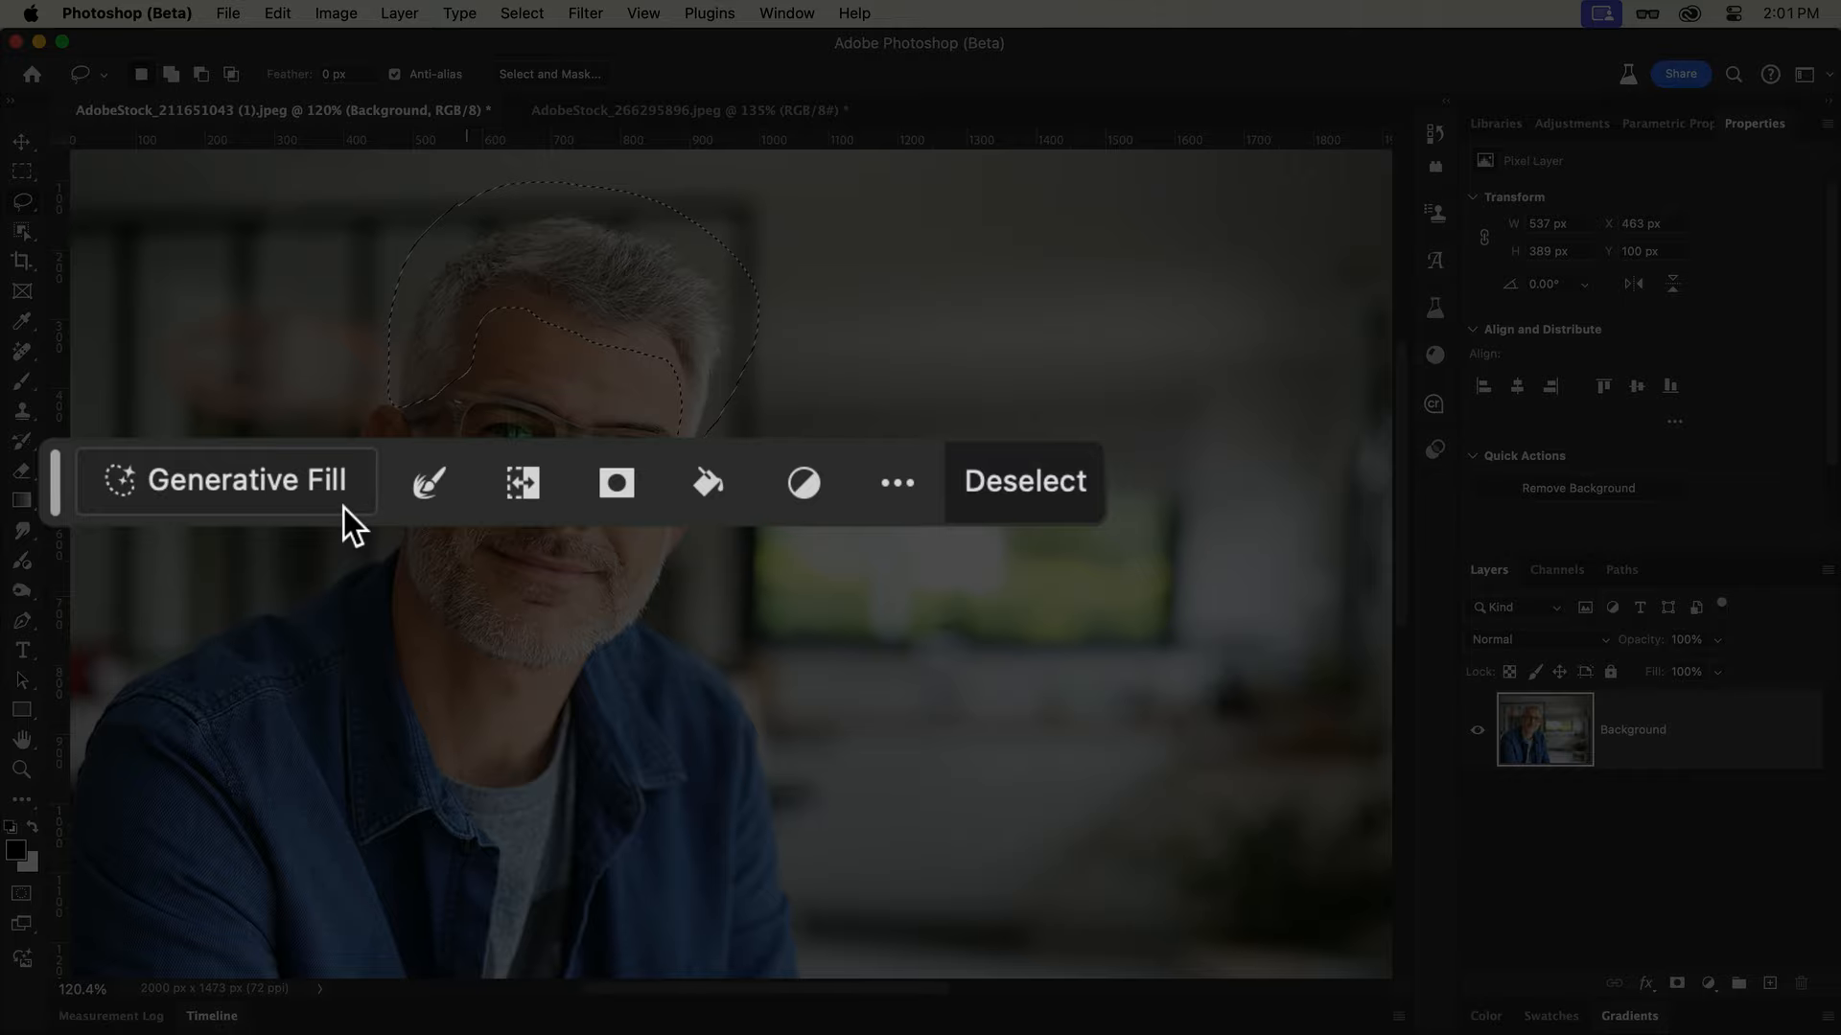
- Generative Fill the hair selection with the prompt 'Pink hair'
left_click(225, 481)
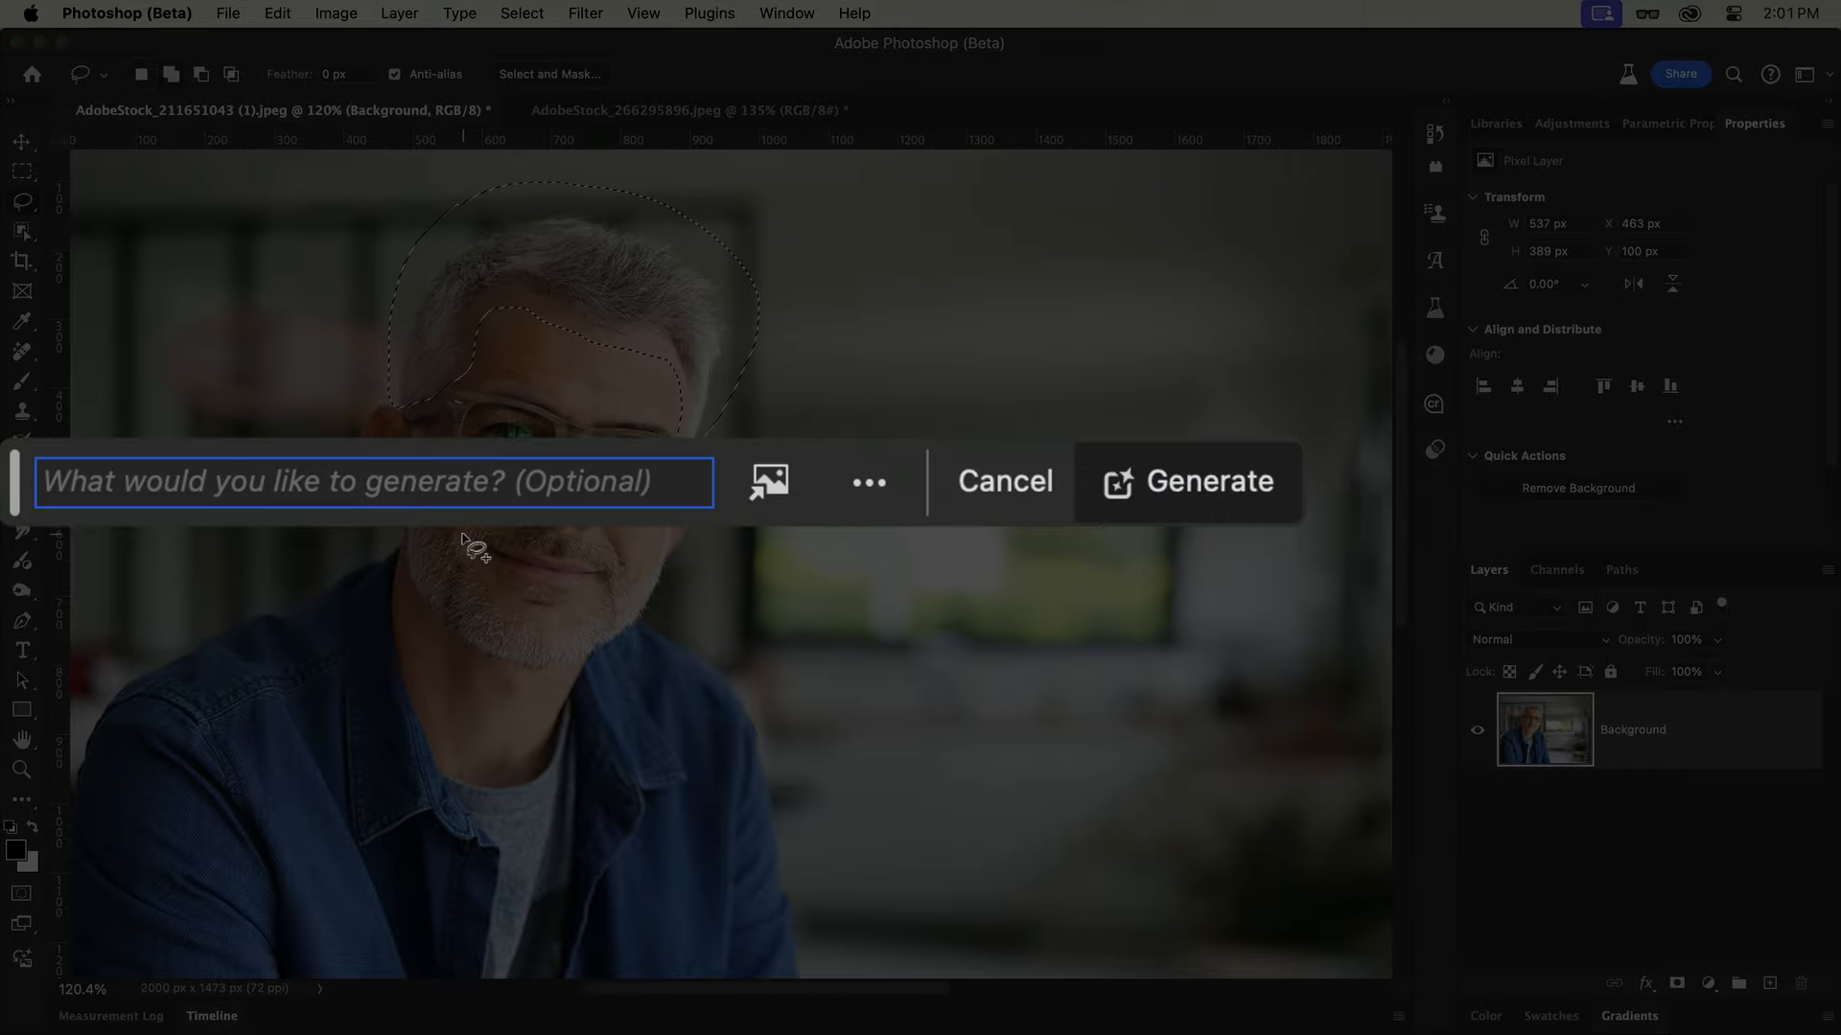
left_click(1187, 481)
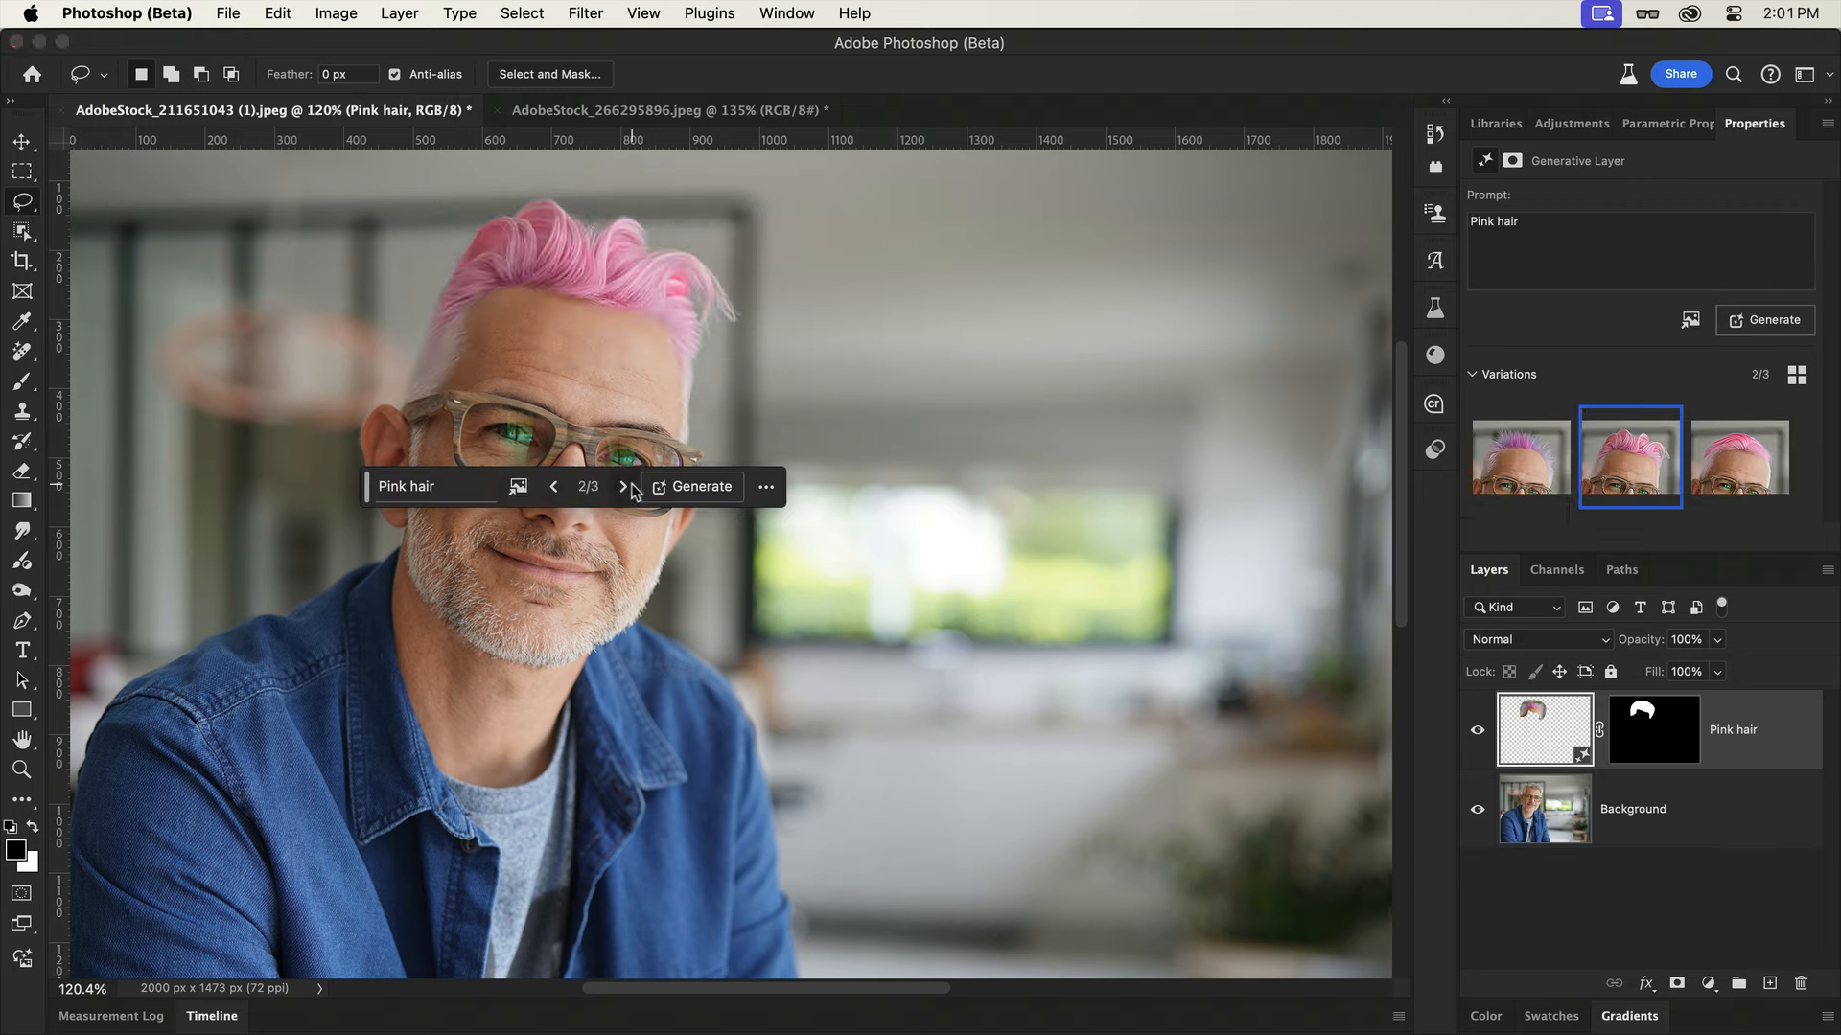
- Keep pink hair variation 2/3 and show the reference image options
left_click(623, 486)
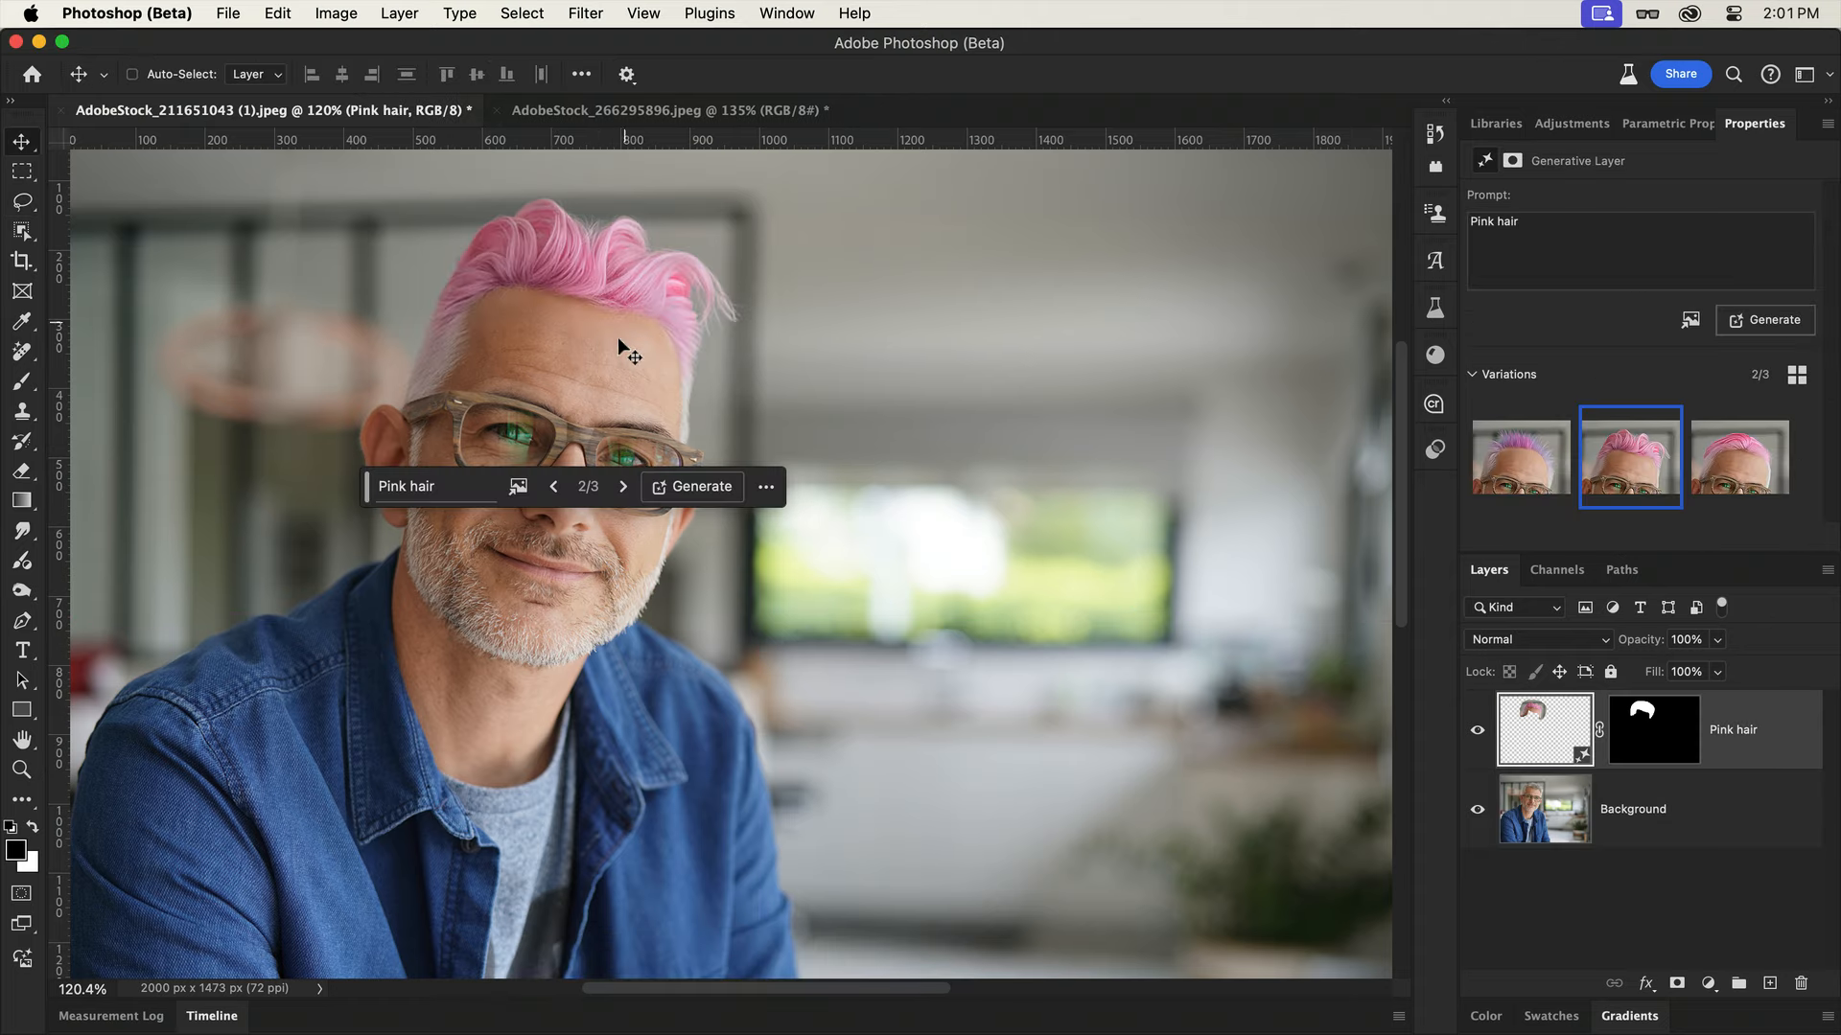
left_click(519, 486)
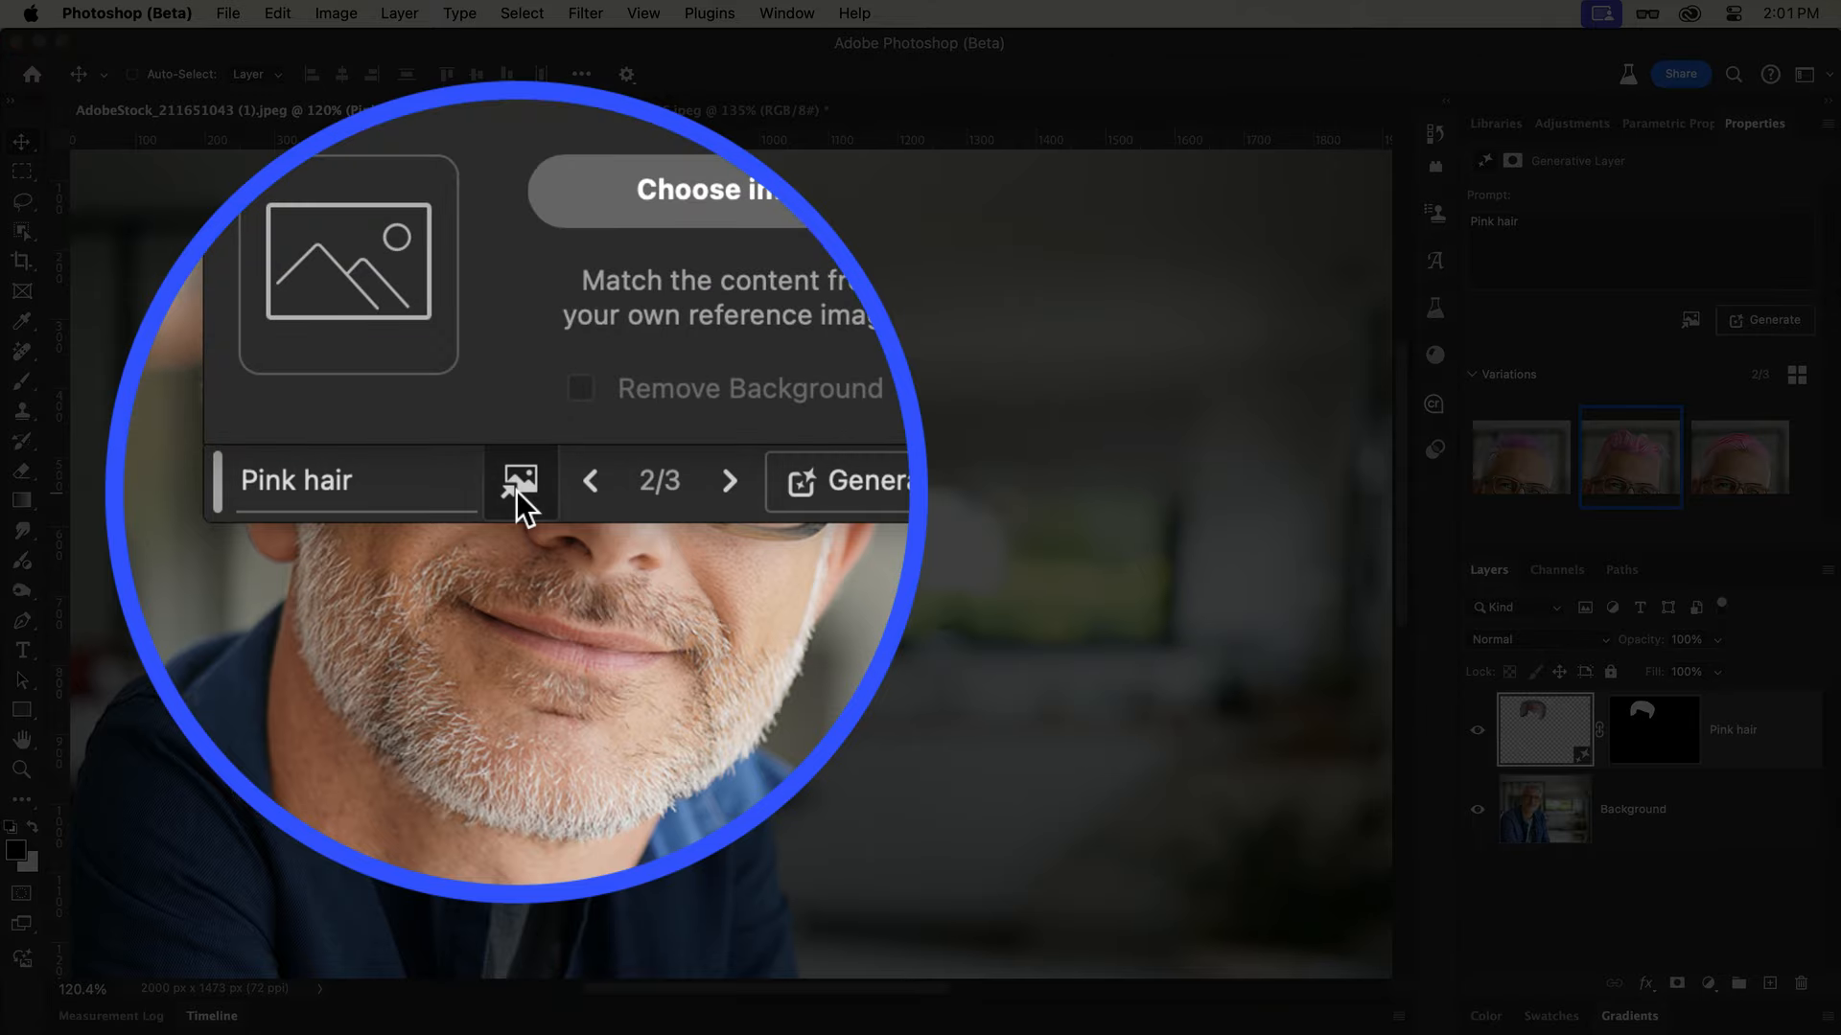
- Regenerate the man's hair using the pink-haired man portrait as reference
left_click(517, 481)
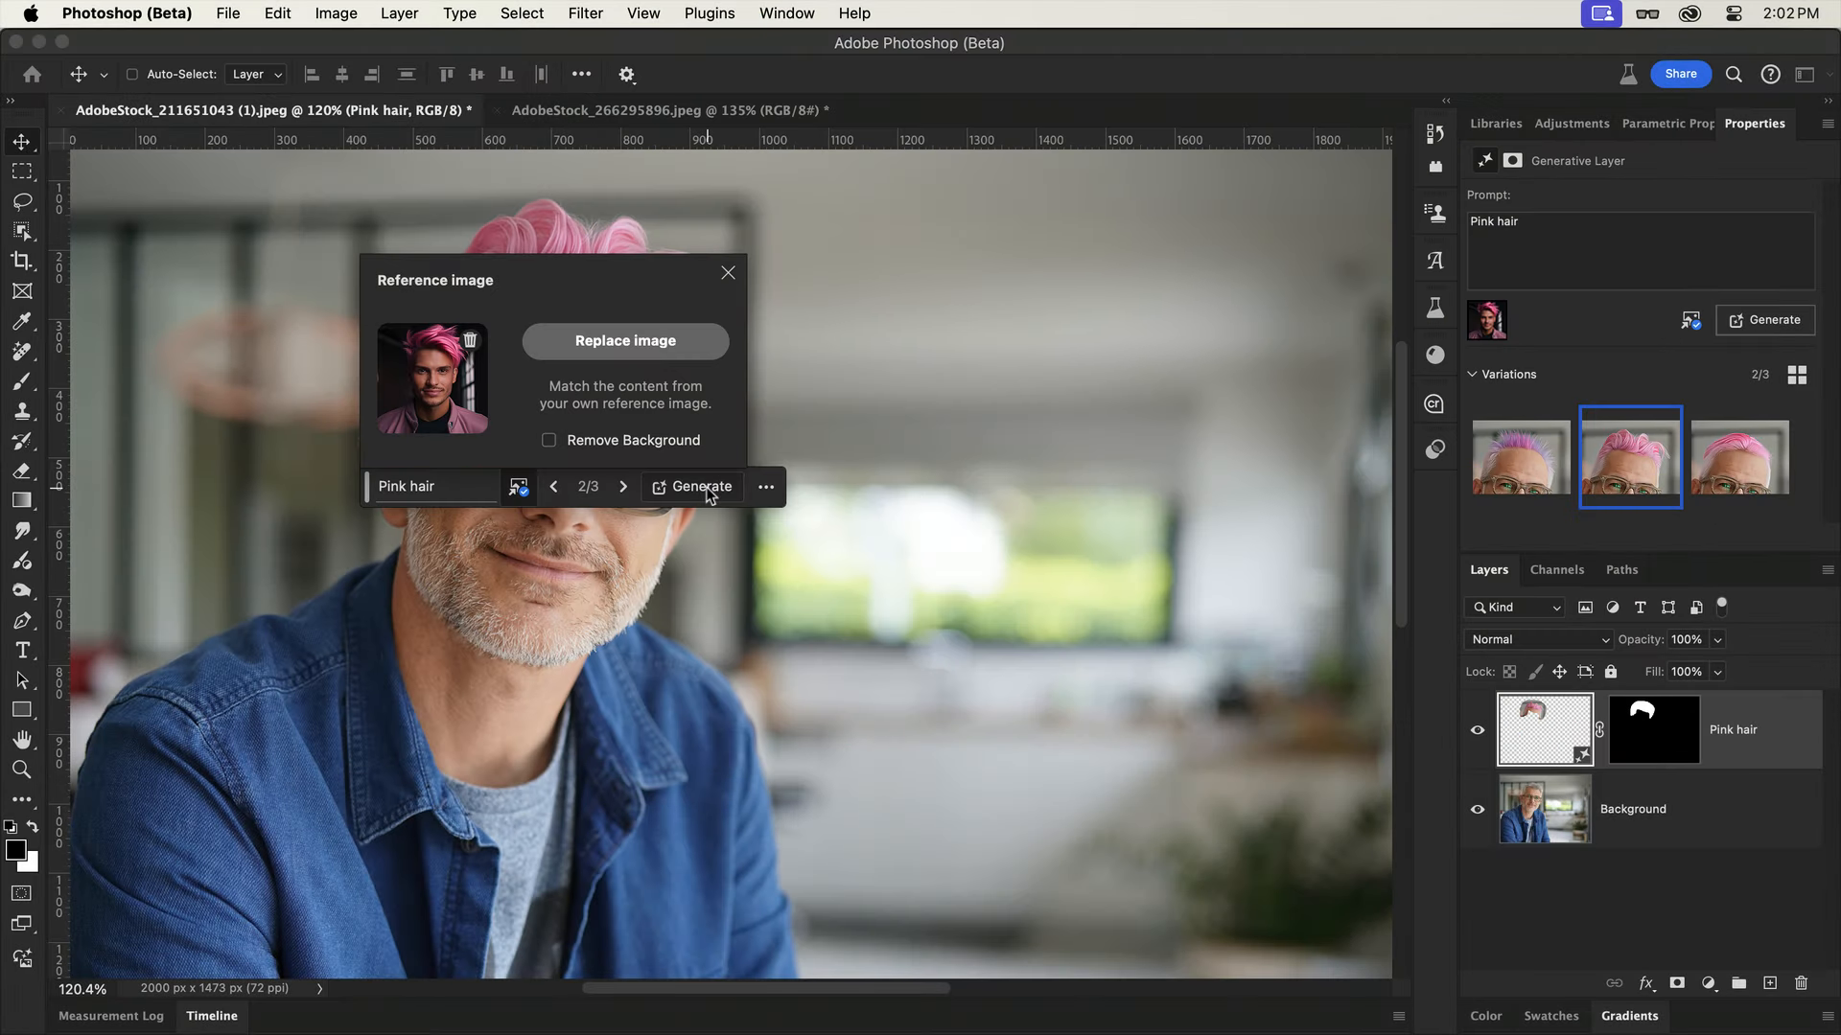
left_click(702, 487)
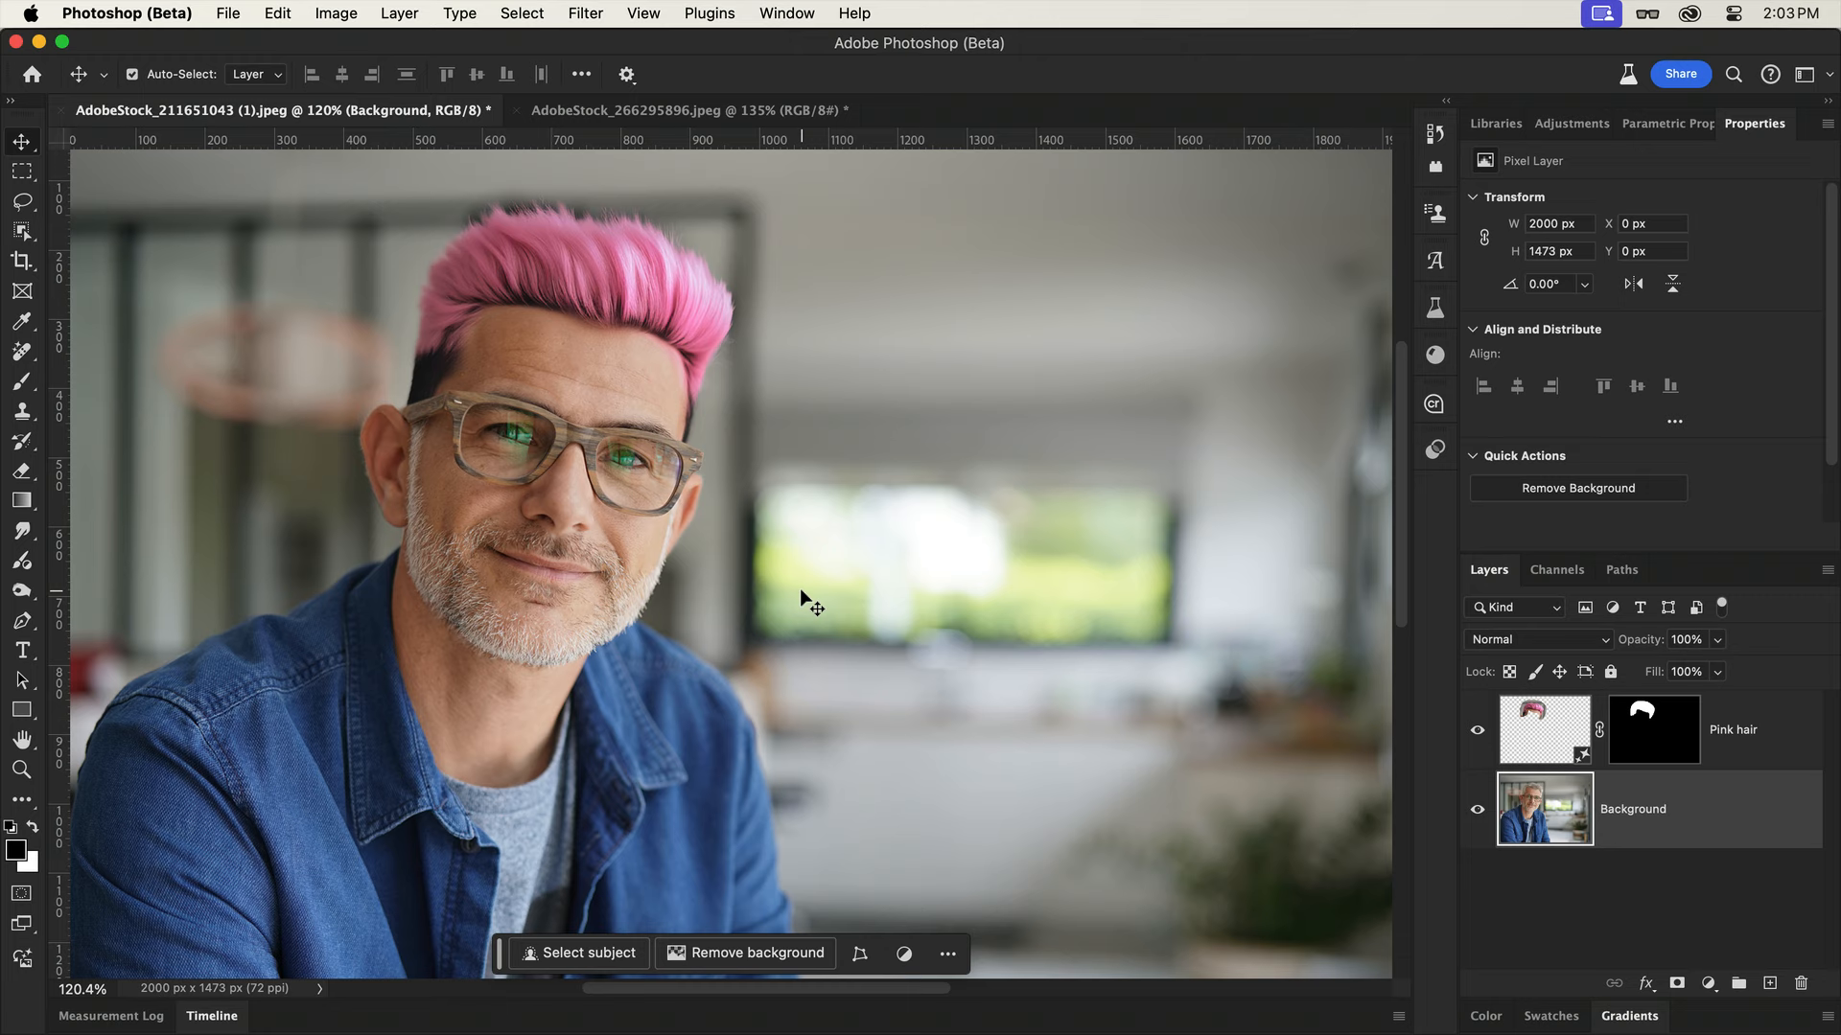
left_click(686, 110)
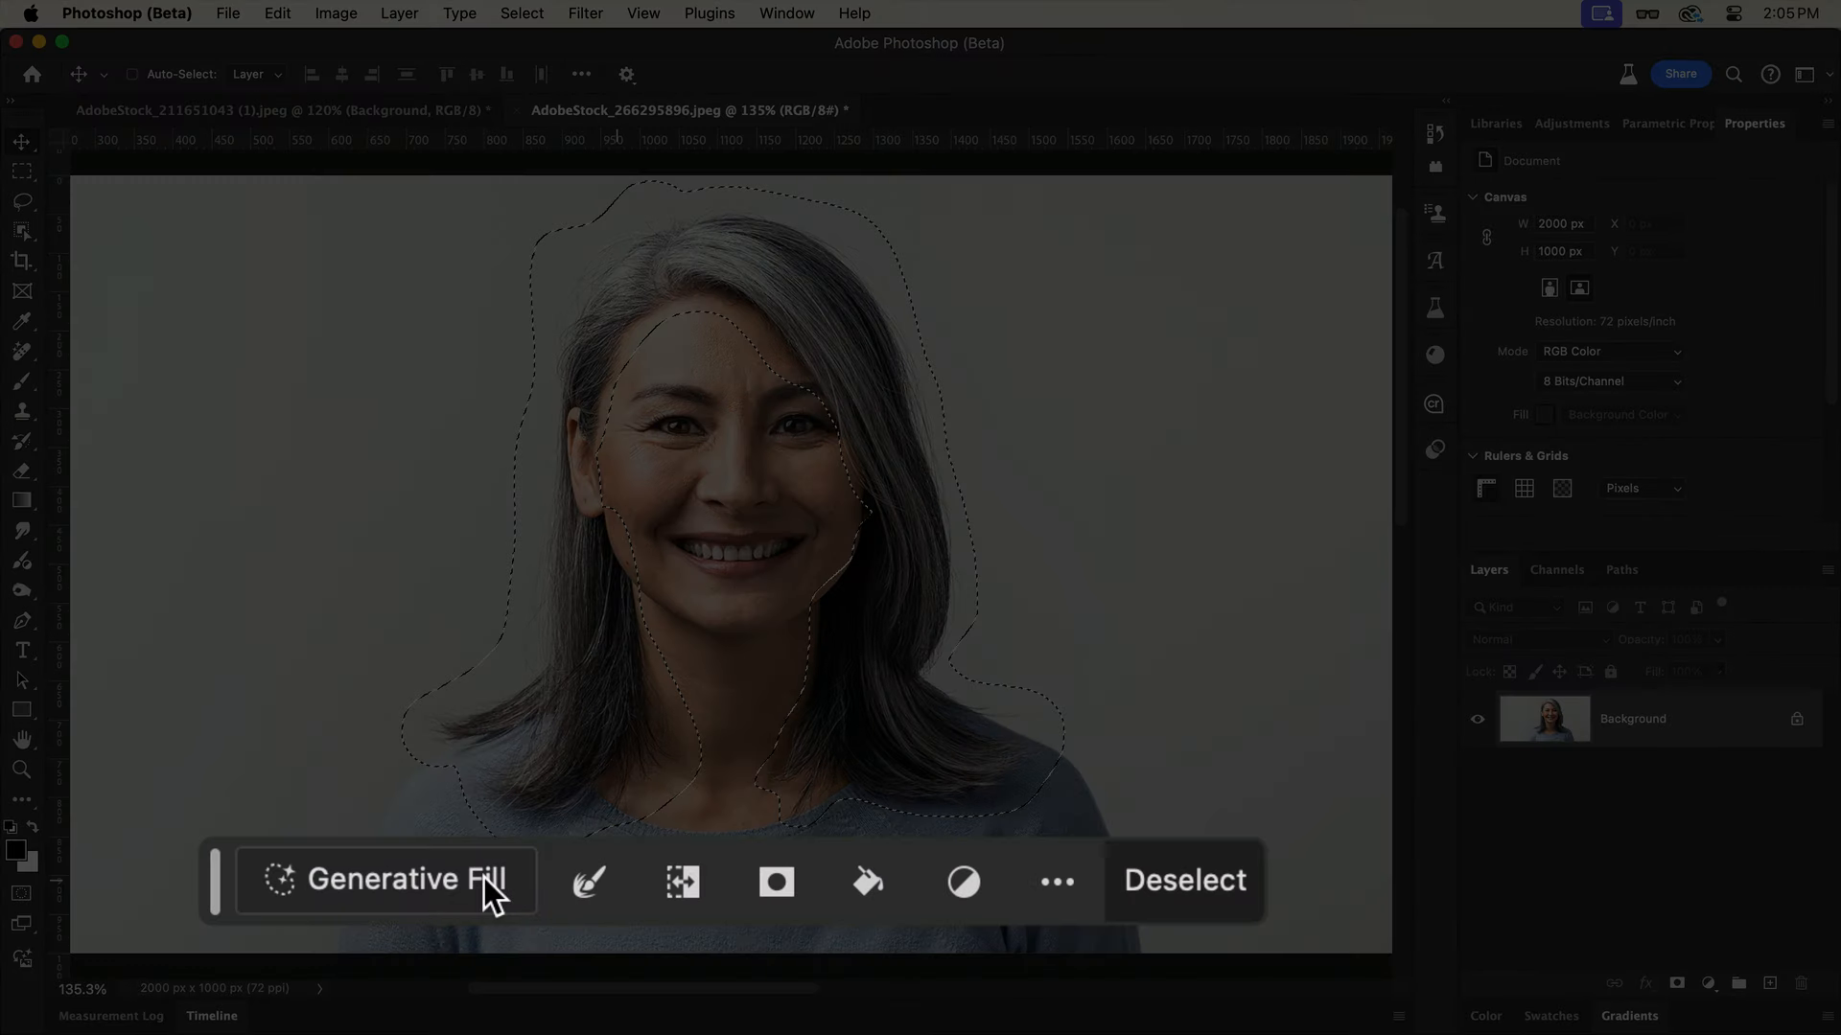
- Generate 'Purple and pink wavy hair' for the woman, keep variation 3/3, show reference options
type("Purple and pink wavy hair")
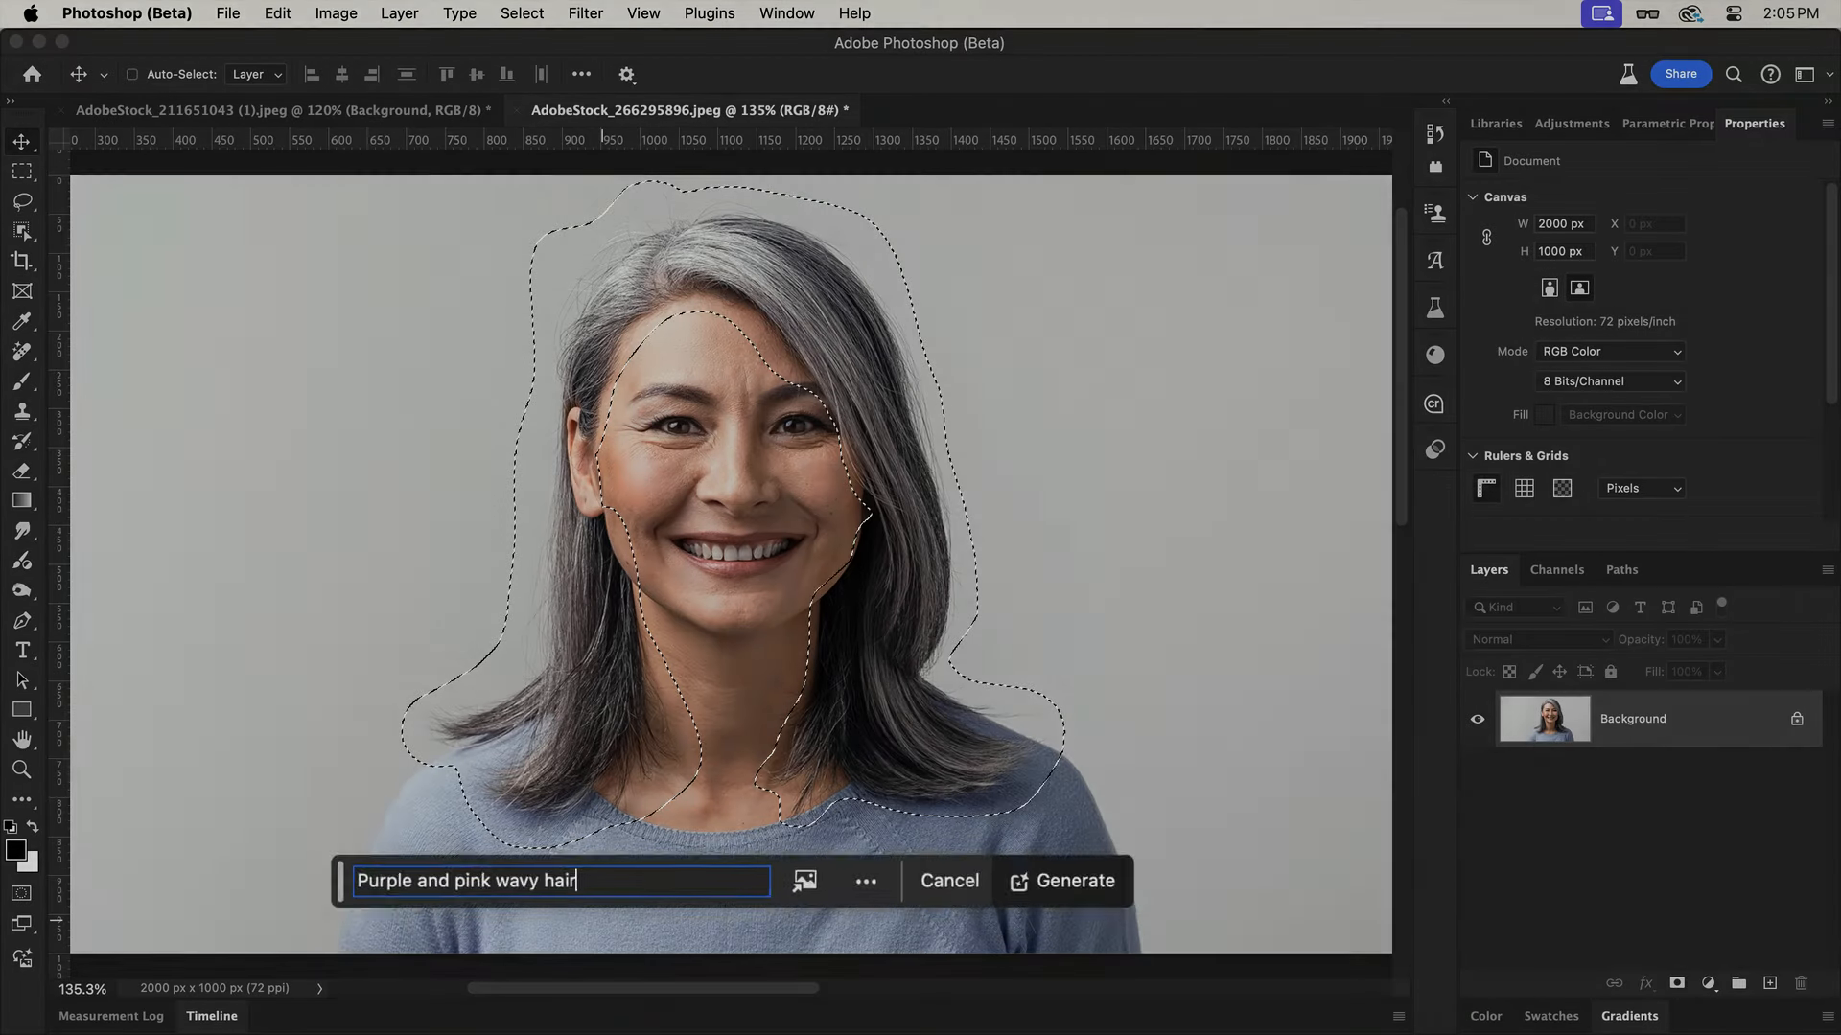
left_click(1073, 882)
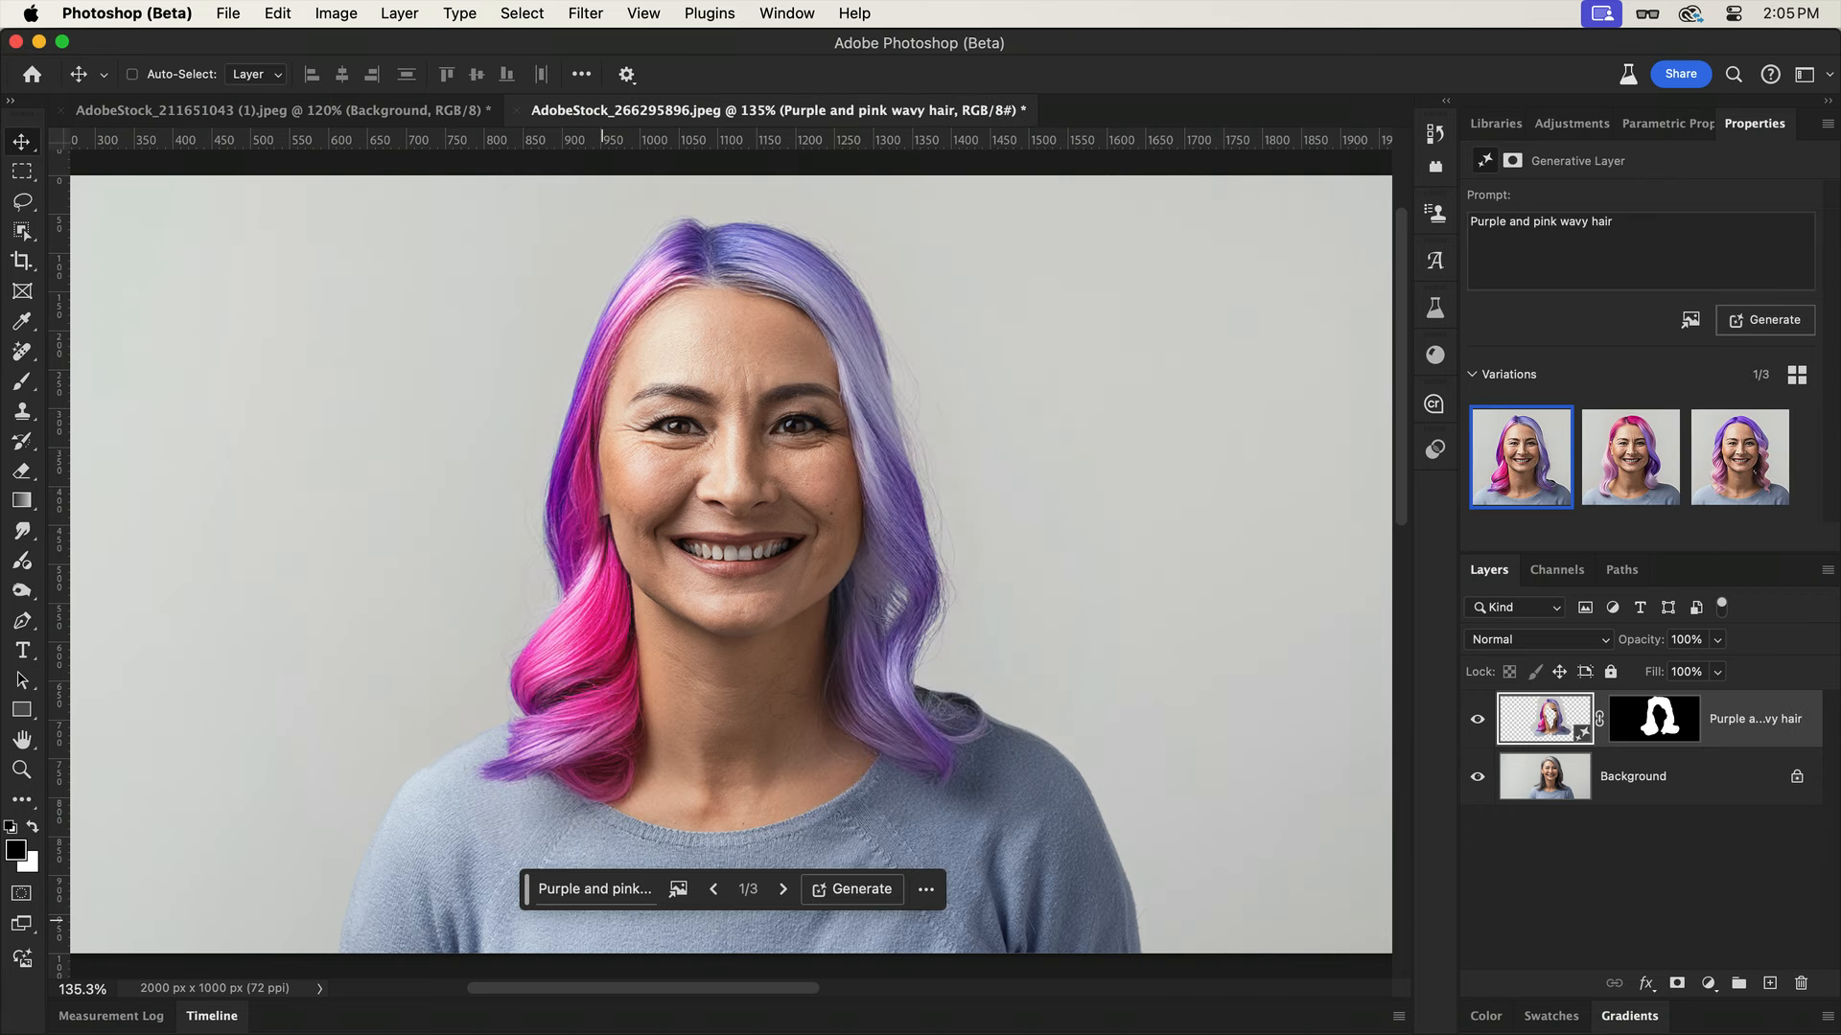
left_click(783, 888)
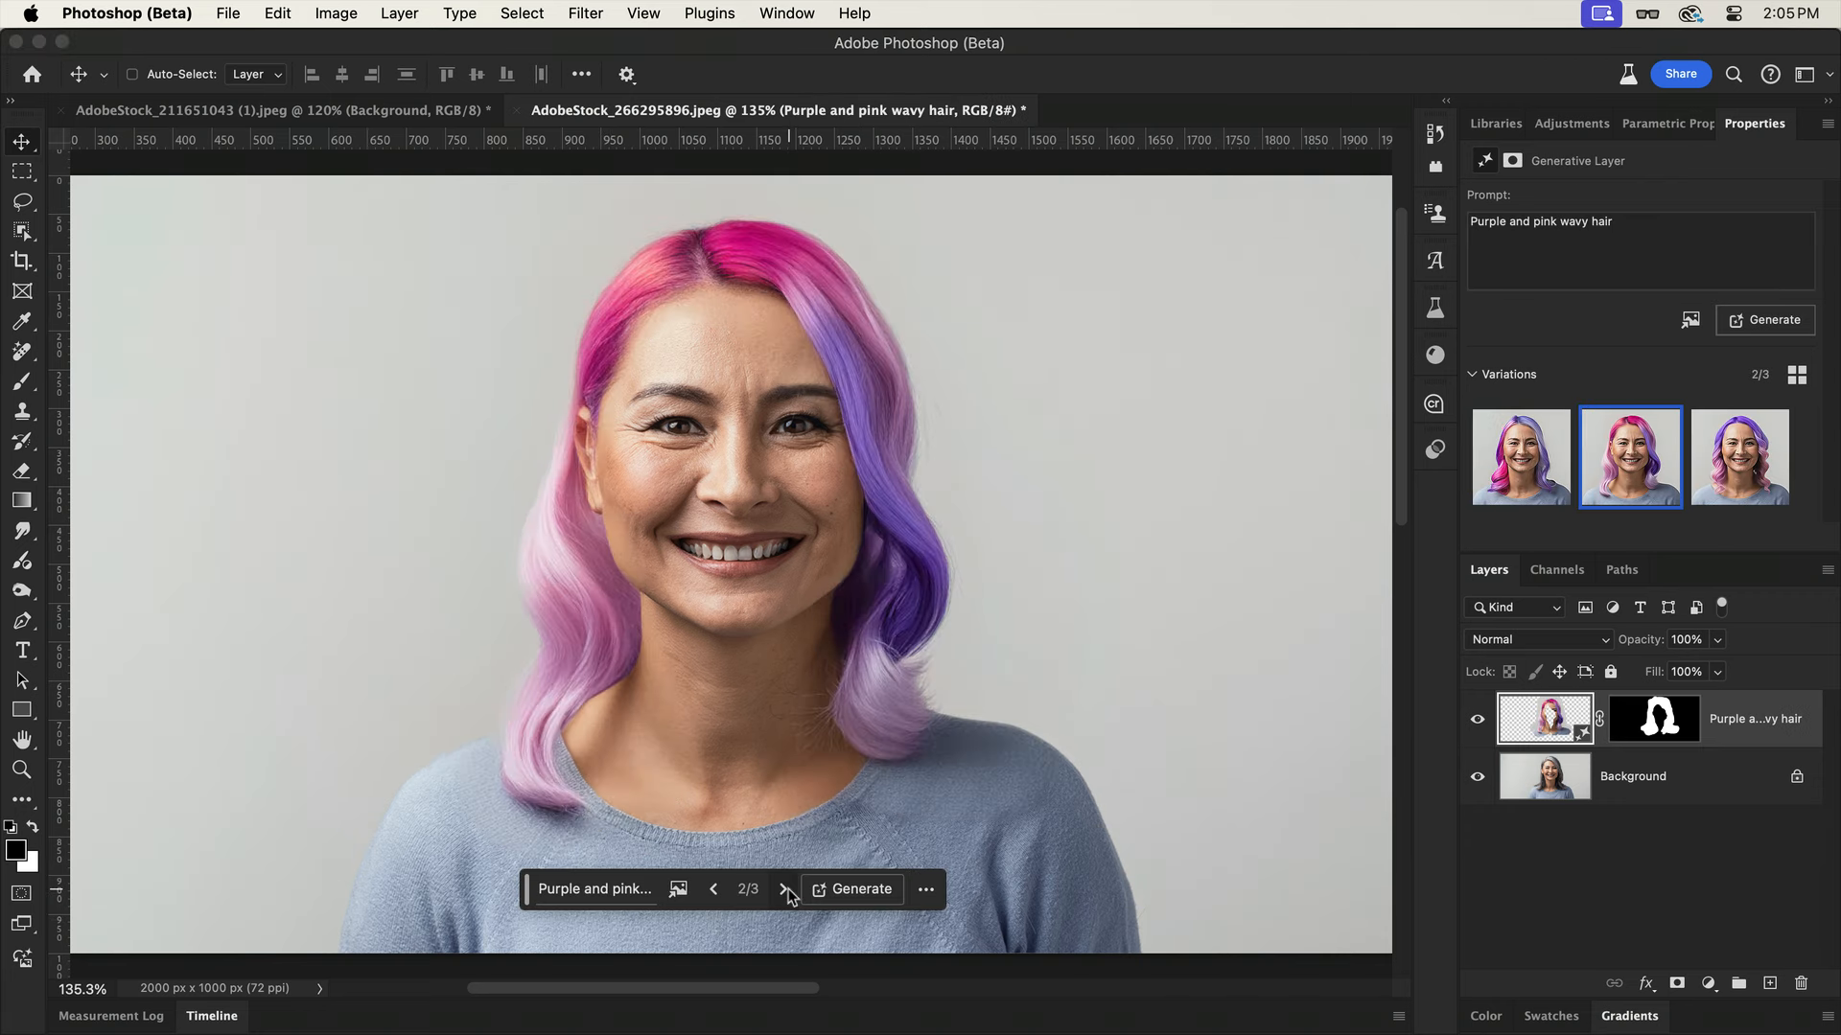
left_click(783, 889)
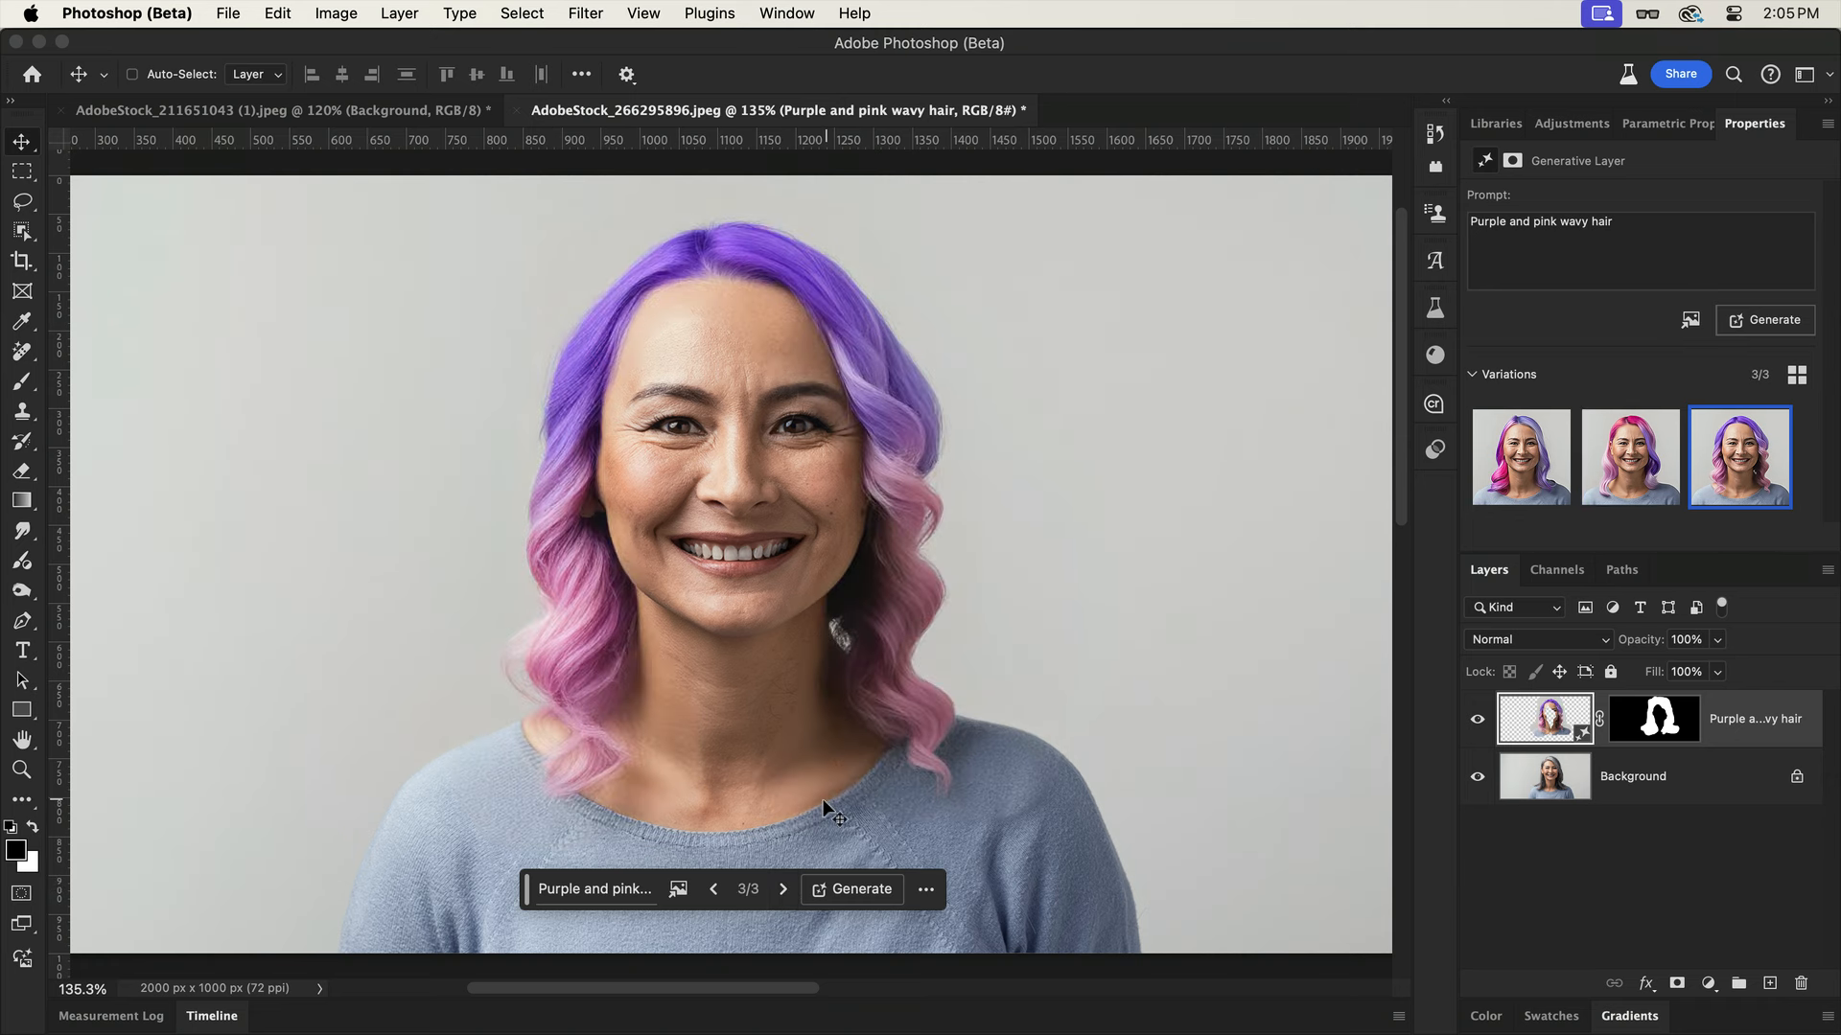
left_click(678, 888)
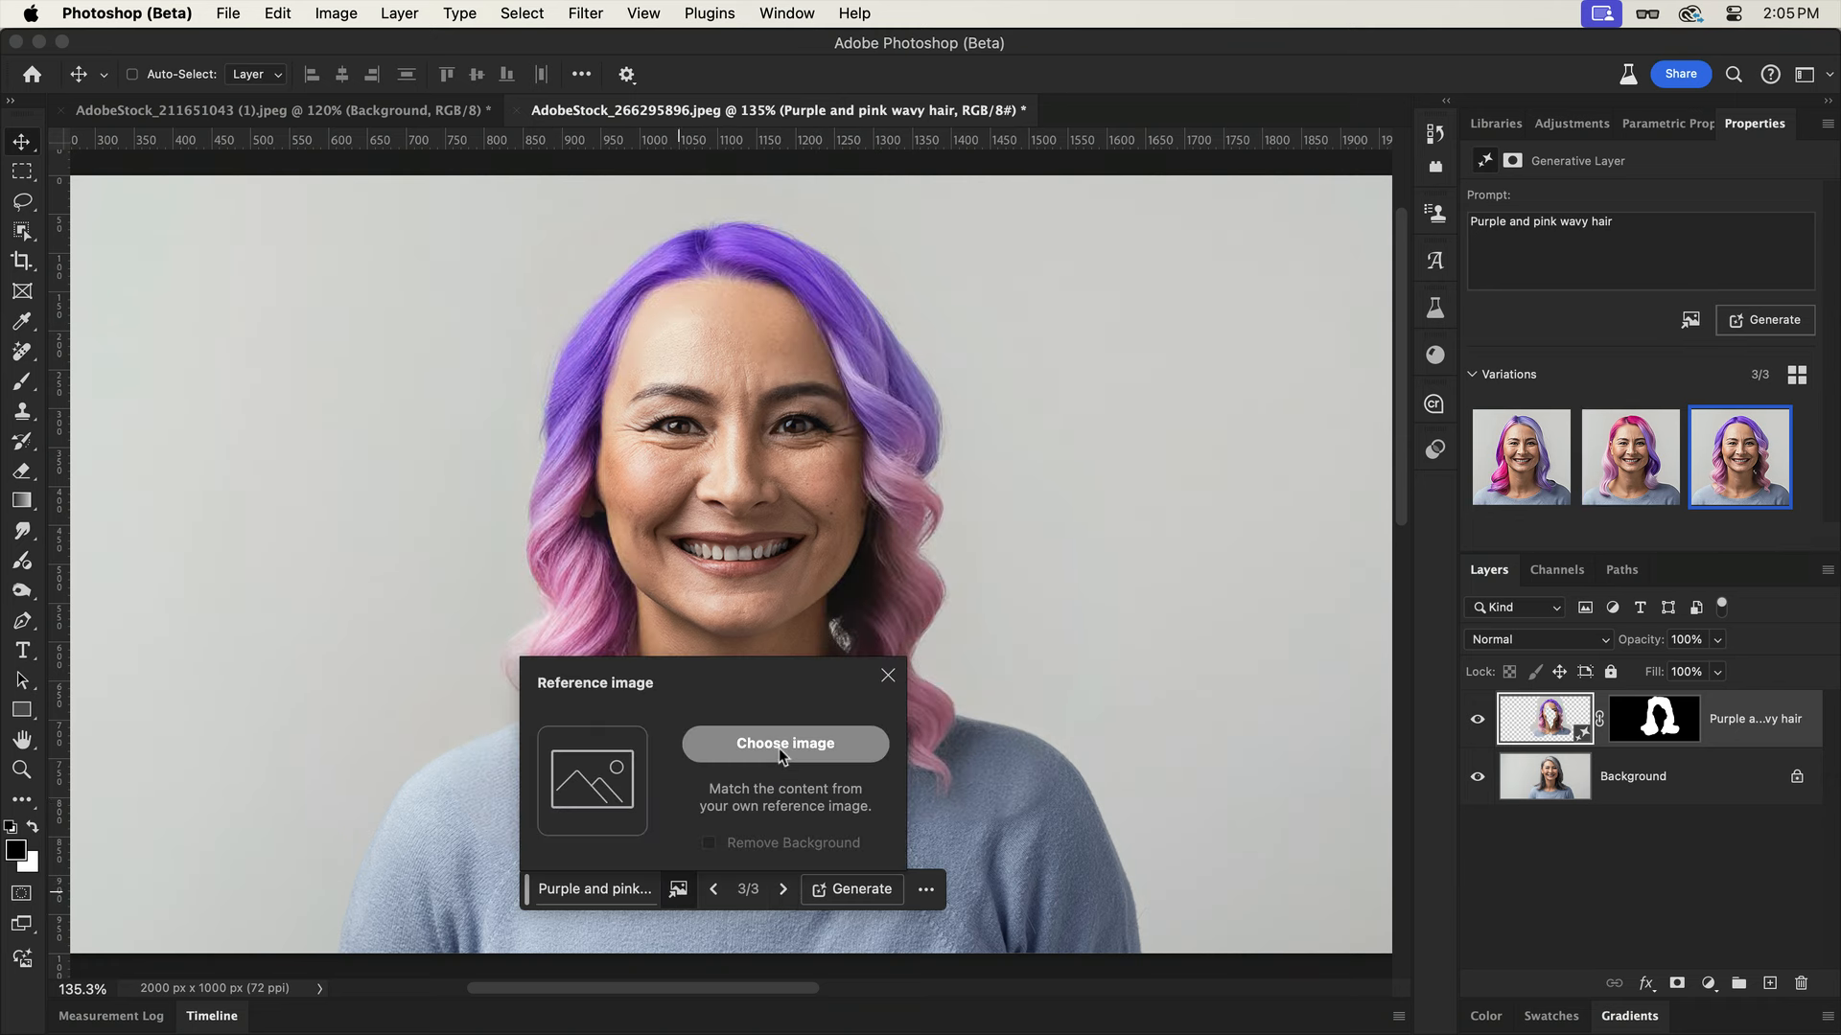
- Choose the pink AdobeStock photo from the Reference Image folder as reference
left_click(785, 743)
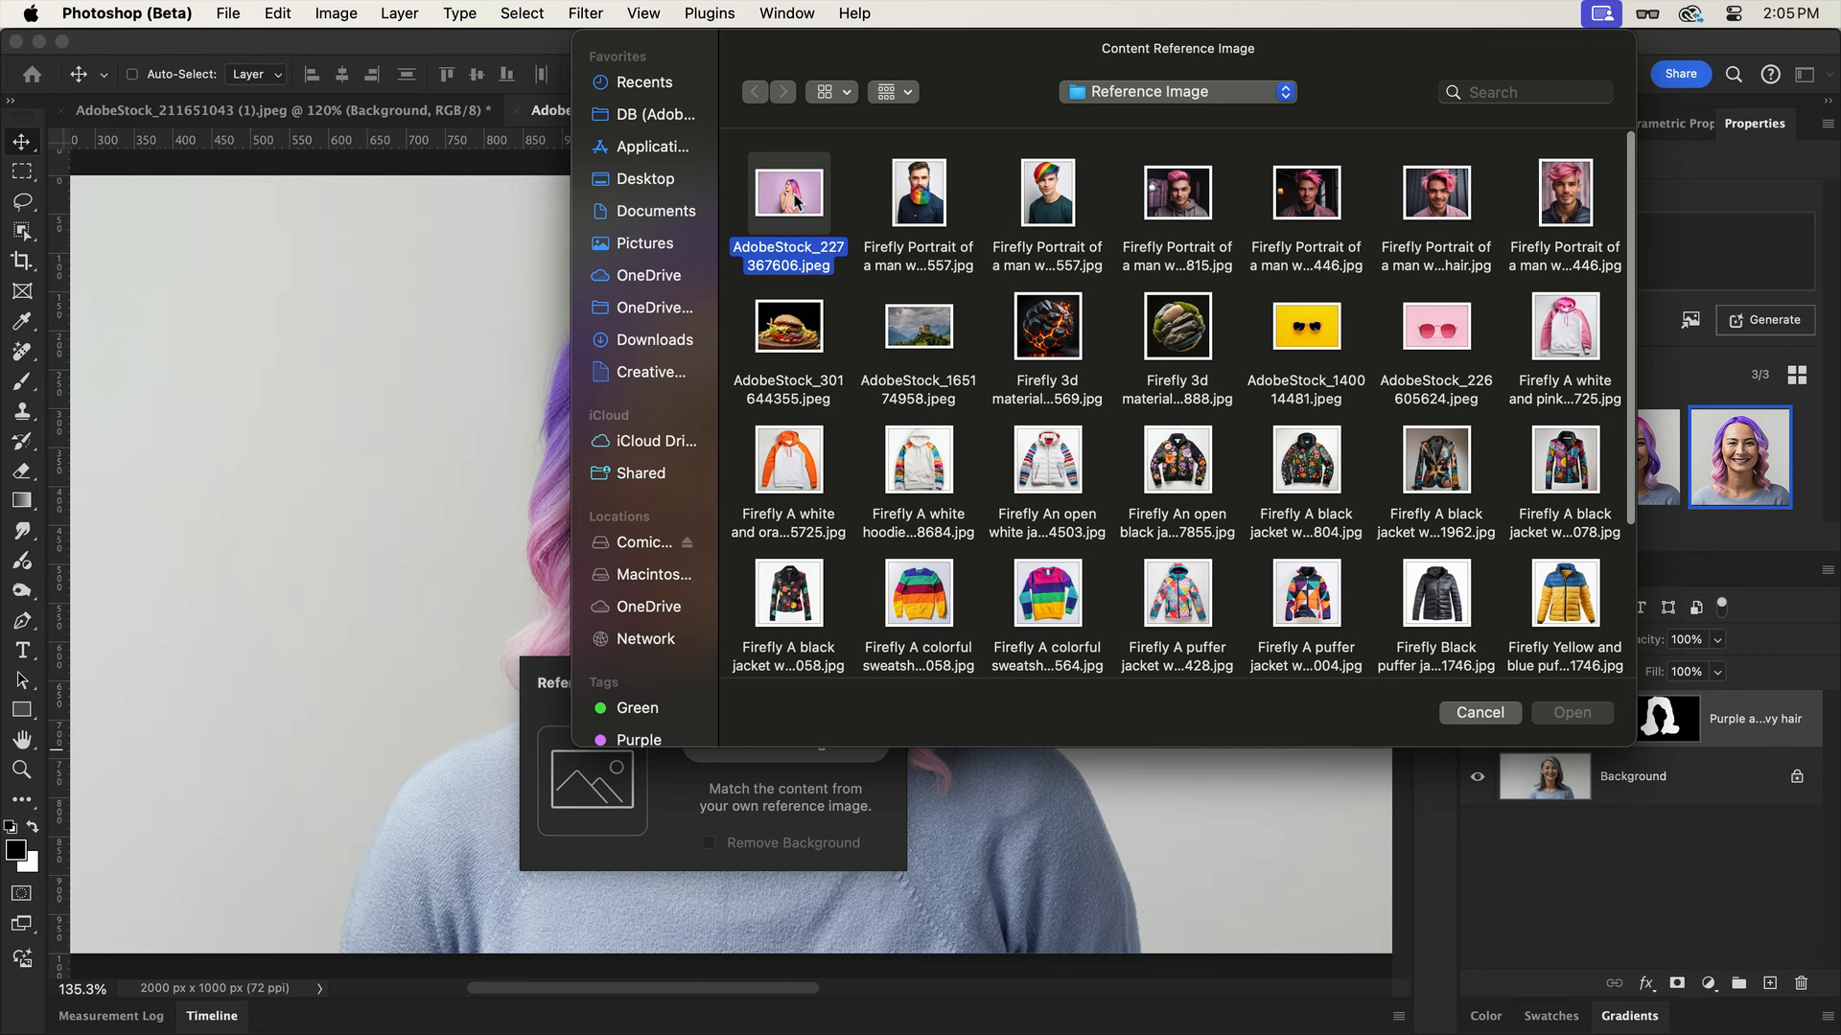
left_click(1570, 712)
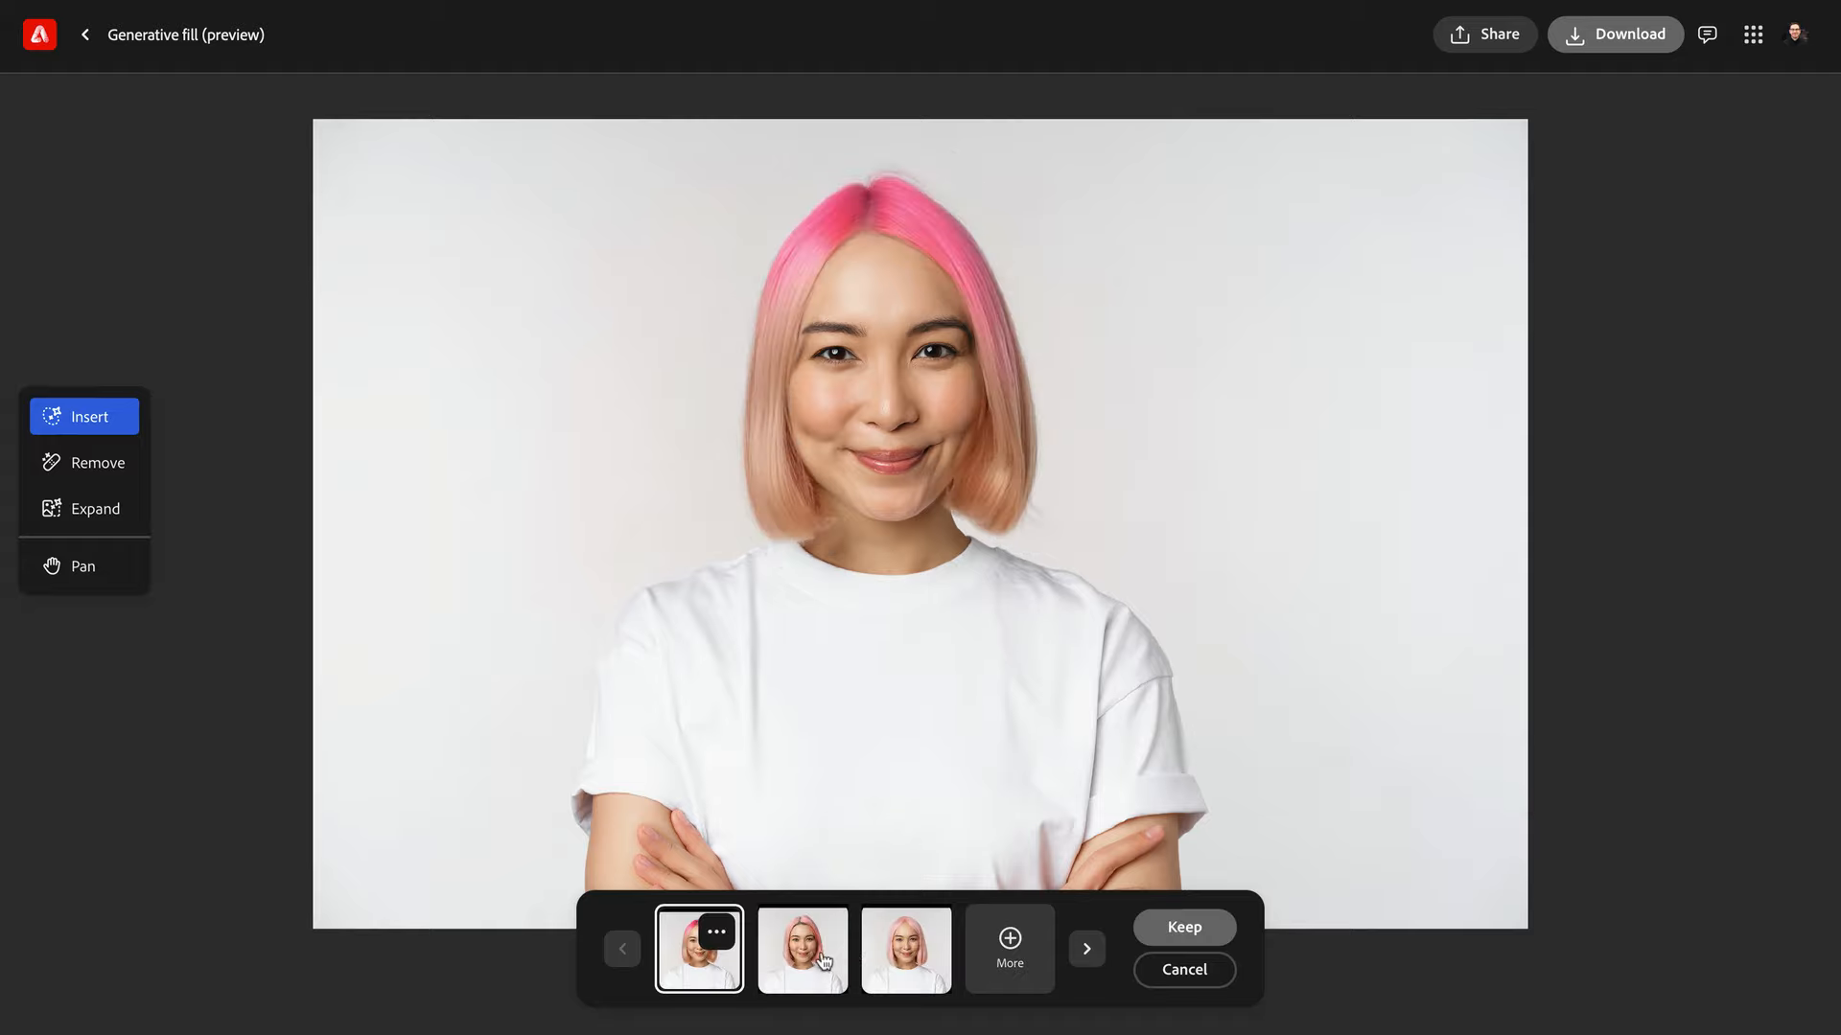
- Preview the third variation showing the woman with pale pink bob hair
left_click(905, 949)
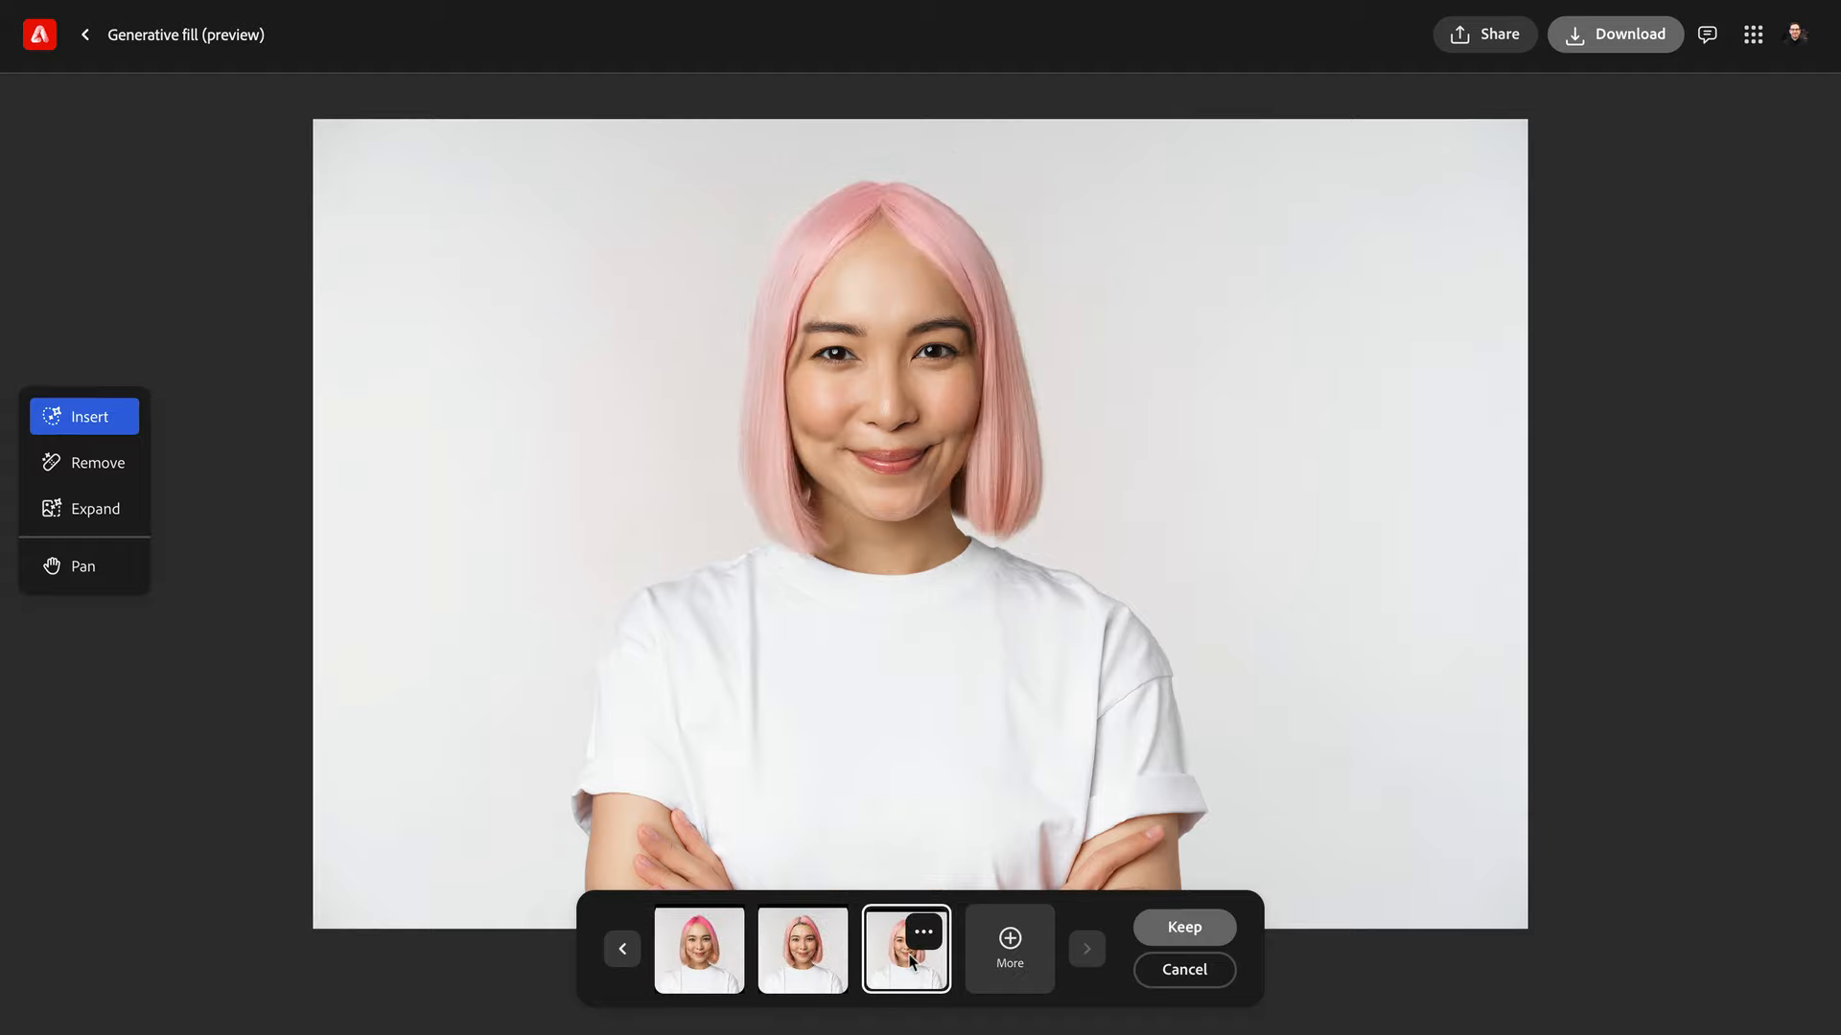